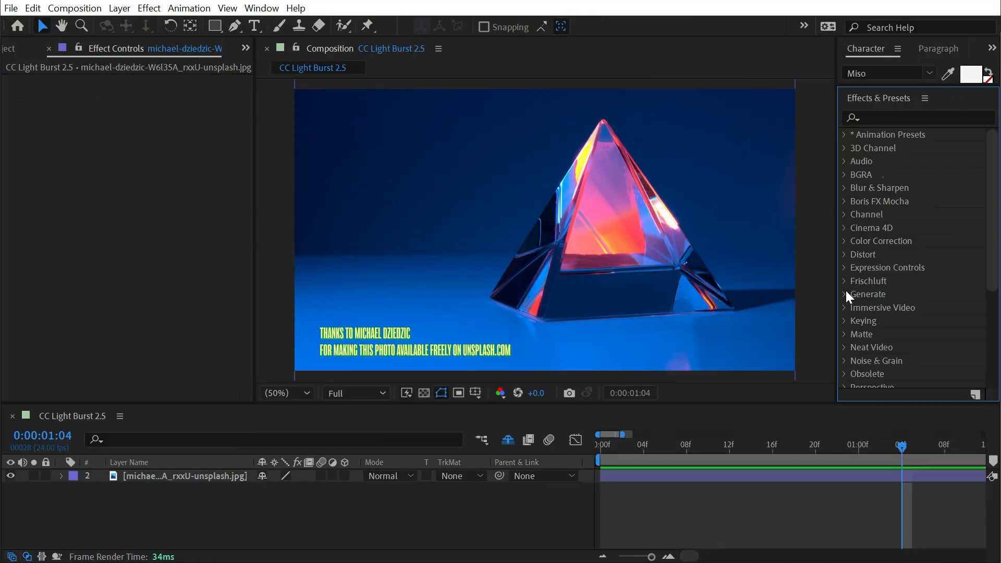
# Step: Apply CC Light Burst 2.5 and CC Light Rays from the Generate group to the prism photo
pyautogui.click(844, 294)
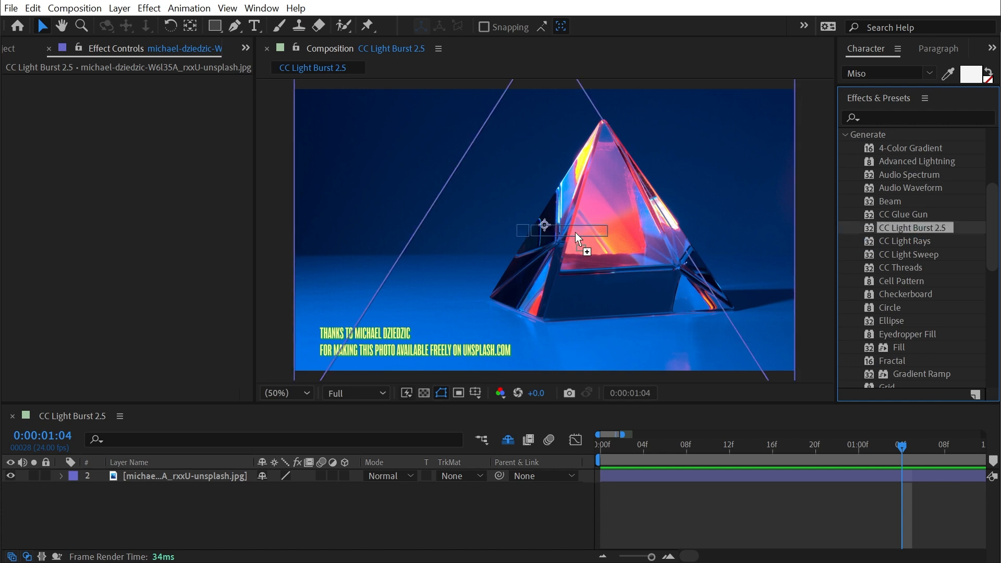
pyautogui.doubleClick(912, 227)
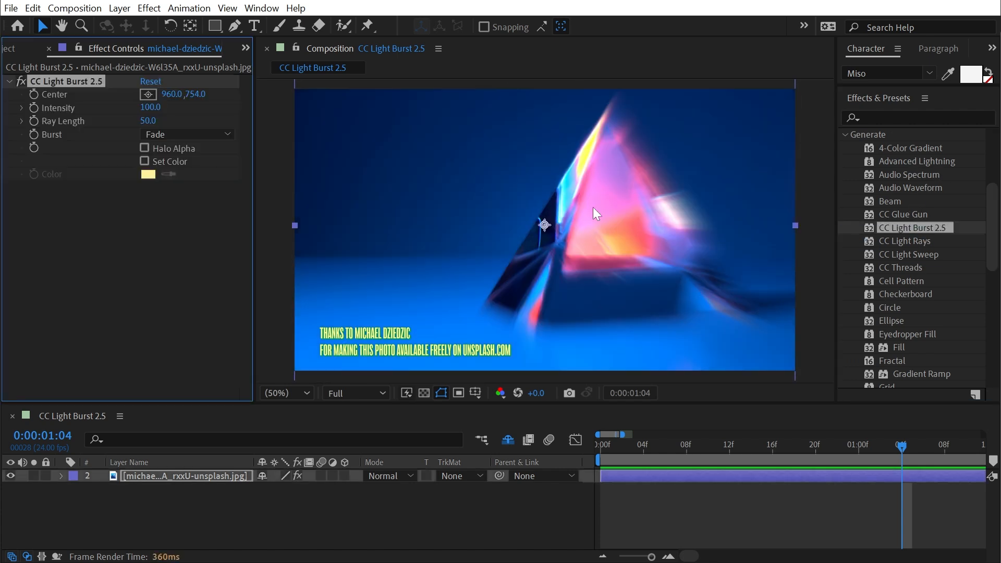
pyautogui.moveTo(610, 219)
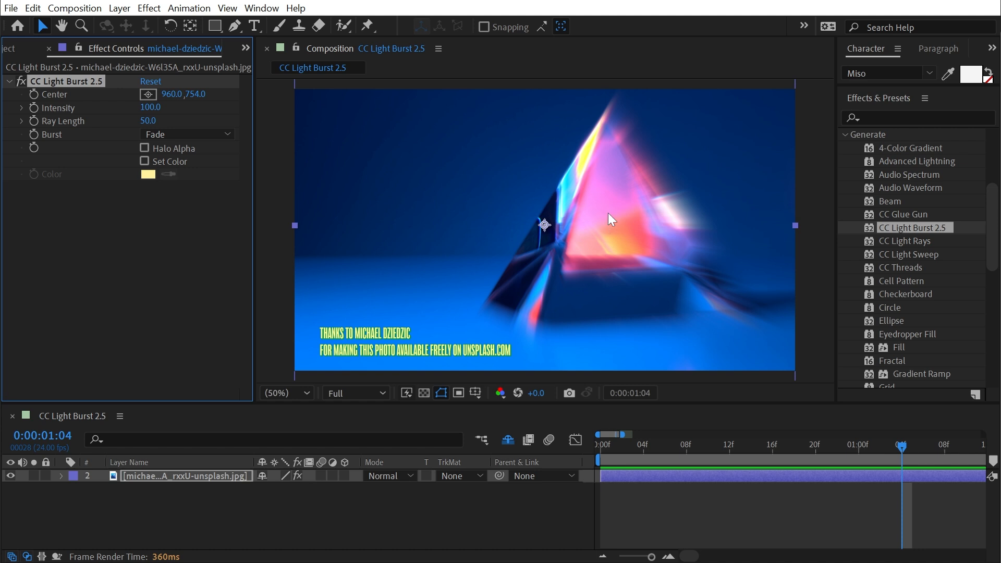
pyautogui.moveTo(558, 234)
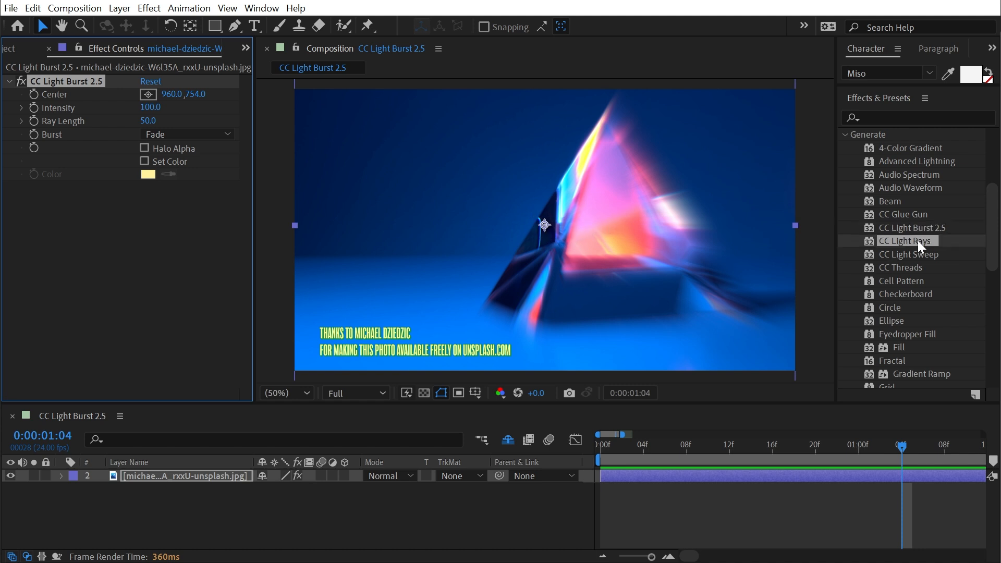
pyautogui.doubleClick(907, 241)
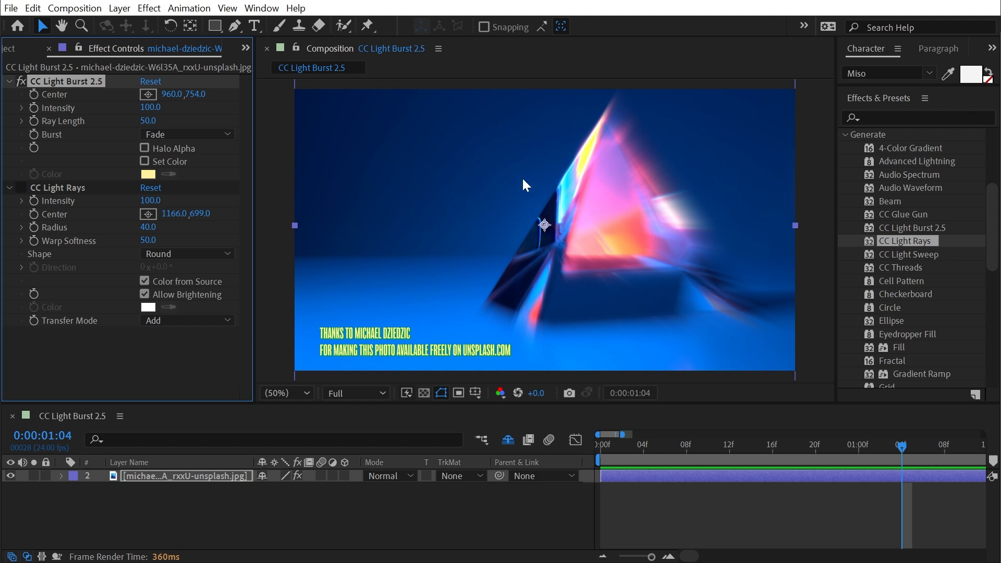
# Step: Move the light burst centre in the viewer so it sits over the pyramid
pyautogui.moveTo(543, 224); pyautogui.dragTo(575, 217)
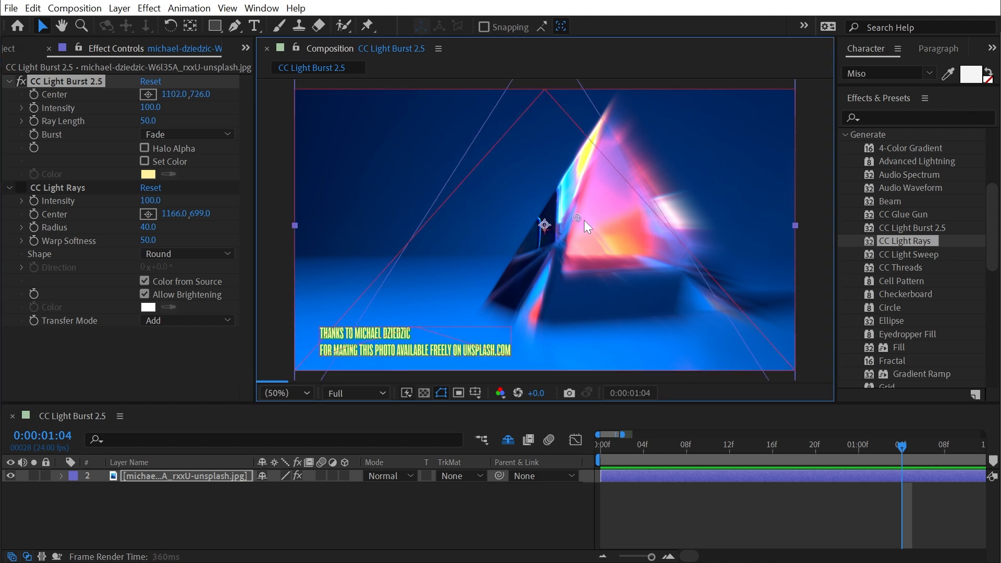
pyautogui.moveTo(575, 217); pyautogui.dragTo(694, 195)
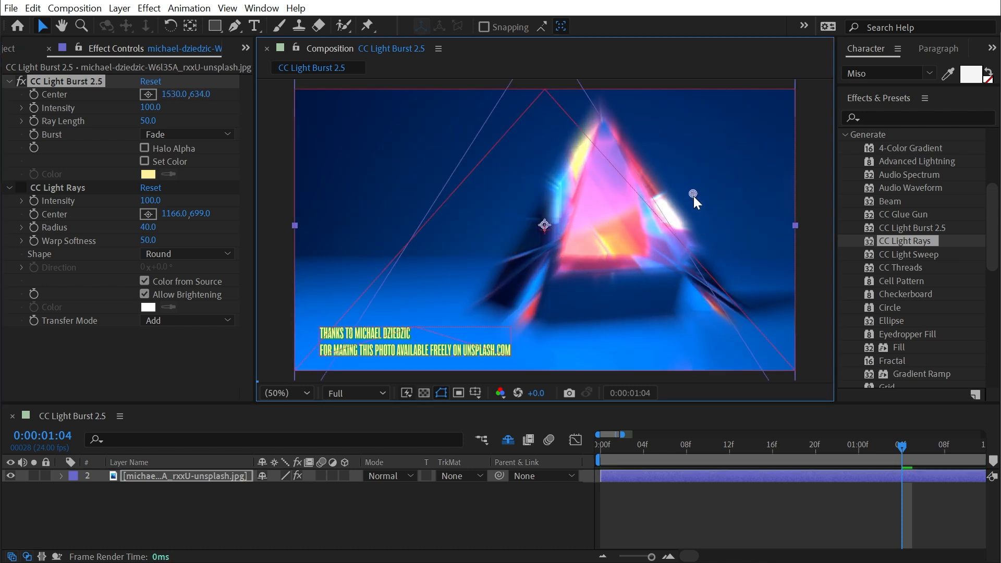
pyautogui.moveTo(693, 194); pyautogui.dragTo(608, 238)
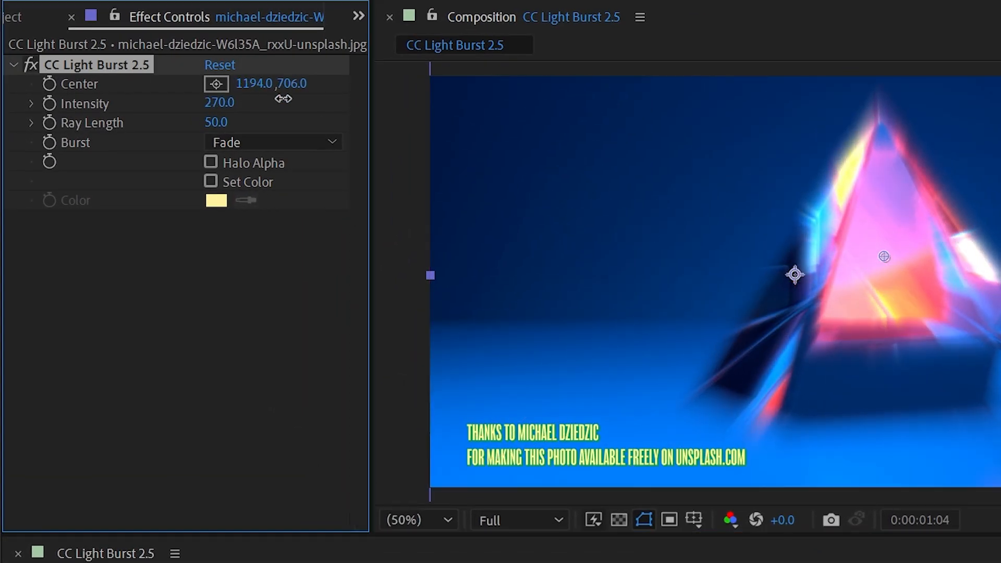
# Step: Scrub the burst Intensity up sharply and bring it back down to 190
pyautogui.moveTo(218, 103); pyautogui.dragTo(219, 103)
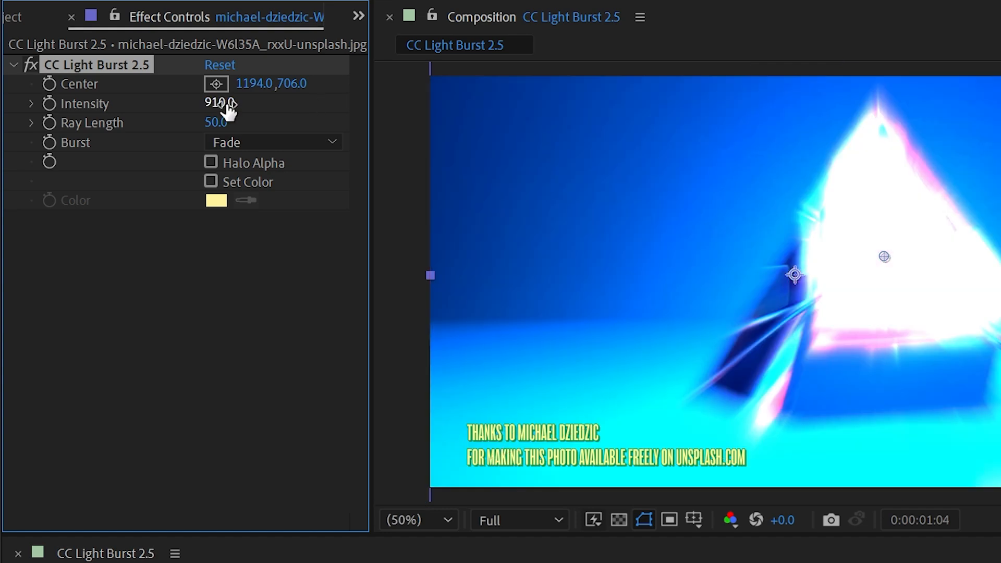
pyautogui.moveTo(220, 103); pyautogui.dragTo(220, 102)
pyautogui.write('350')
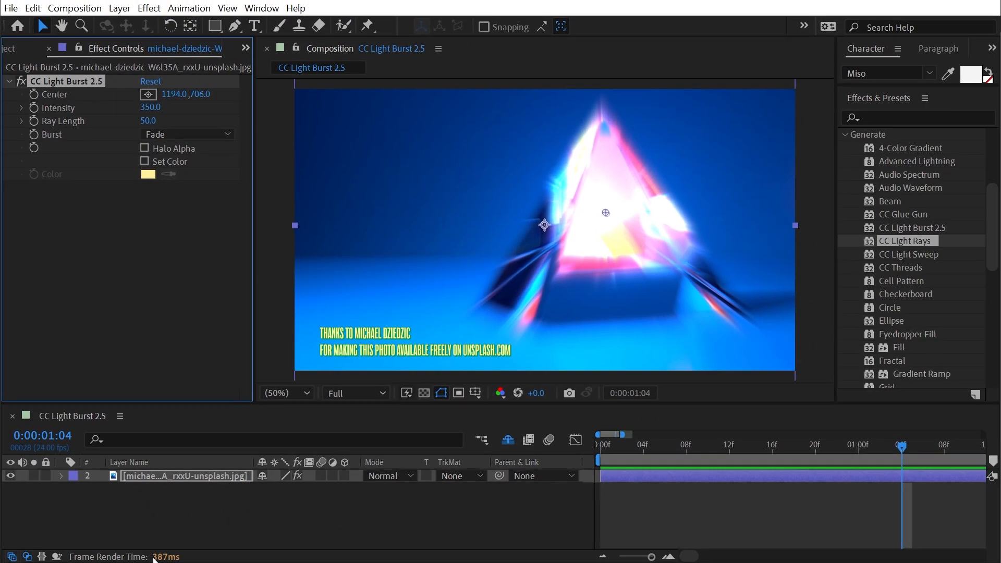
pyautogui.moveTo(274, 557)
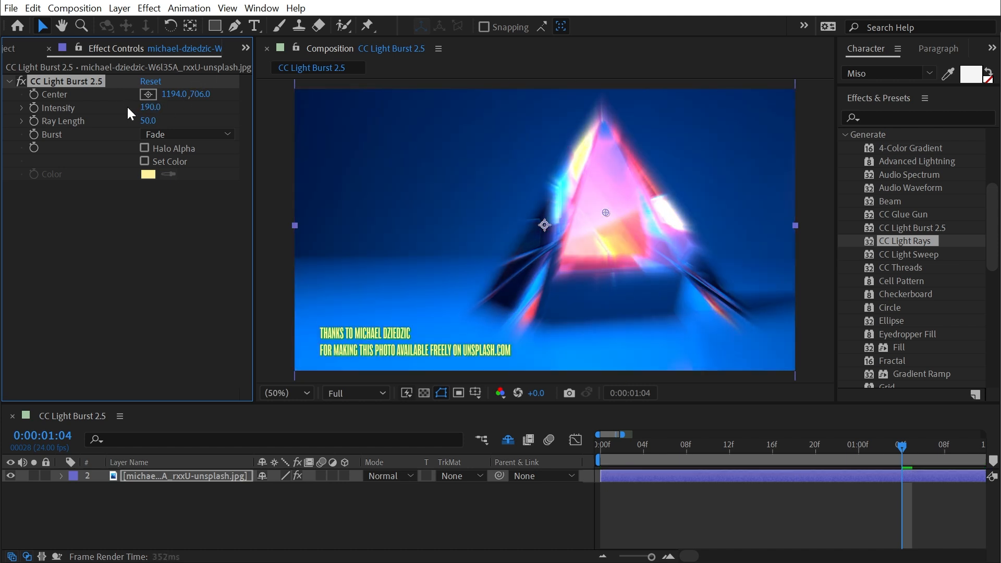
pyautogui.moveTo(150, 107); pyautogui.dragTo(150, 108)
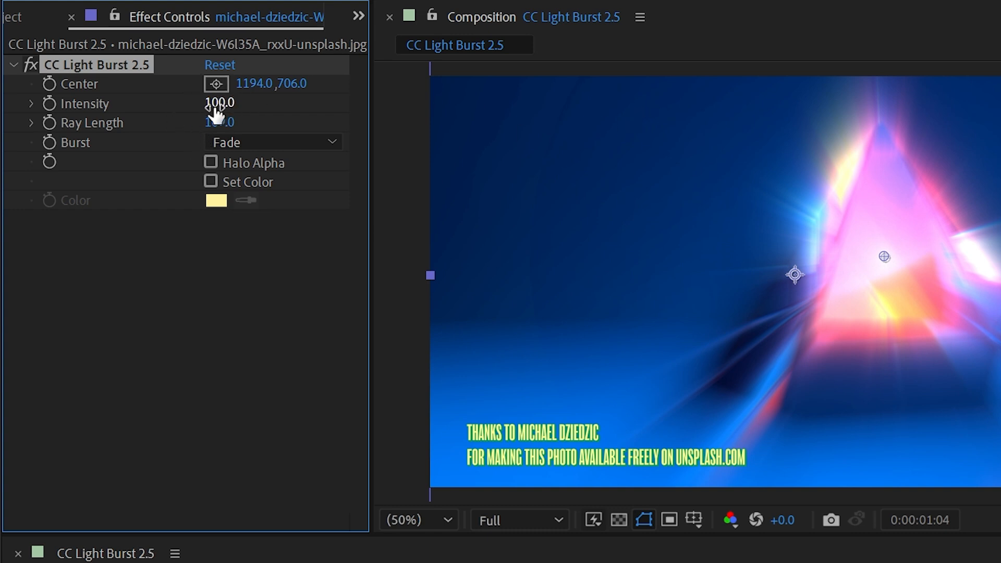
# Step: Raise Intensity to 400, set Ray Length to 20 and shorter, then reset the effect to defaults
pyautogui.moveTo(219, 103); pyautogui.dragTo(219, 102)
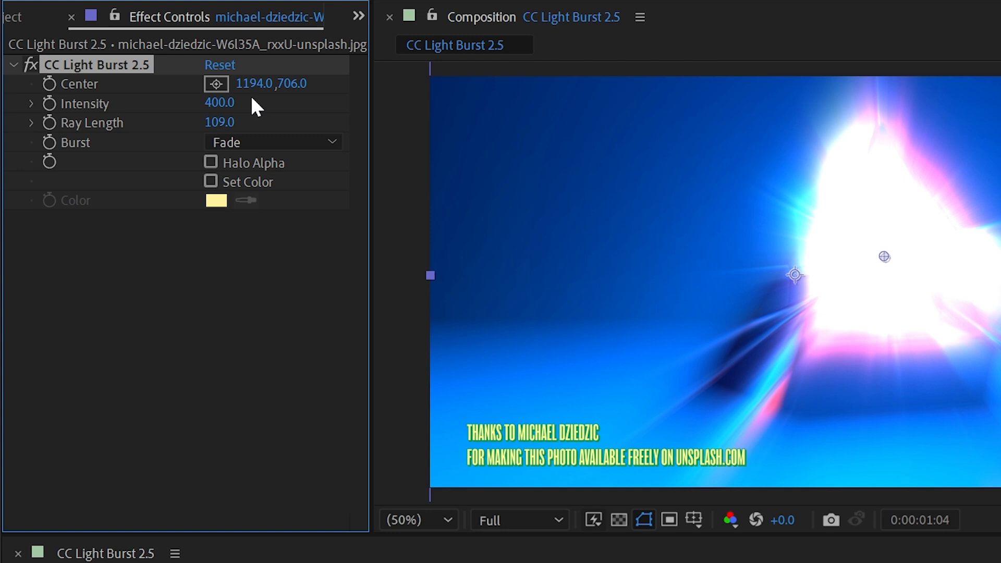
pyautogui.moveTo(530, 338)
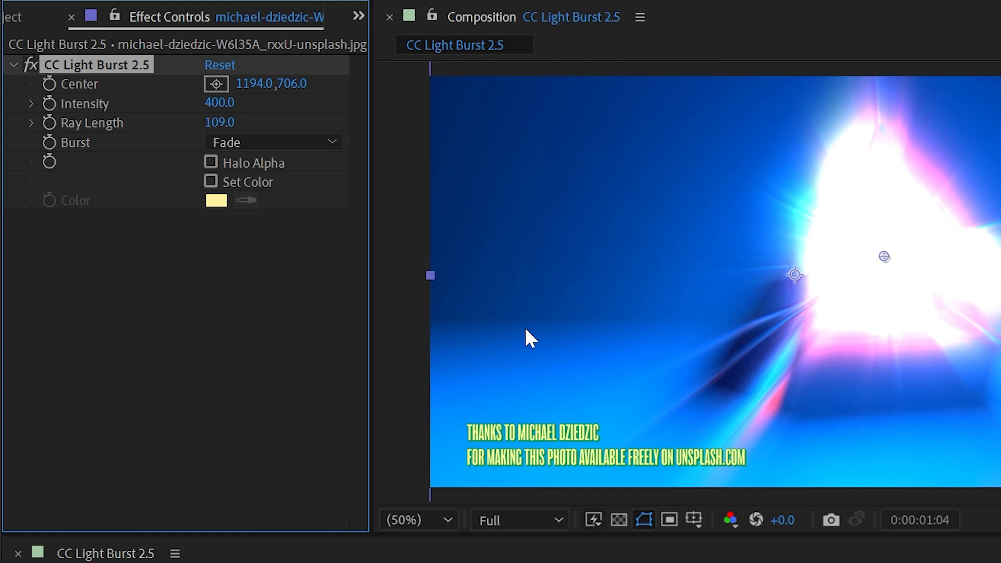
pyautogui.doubleClick(219, 123)
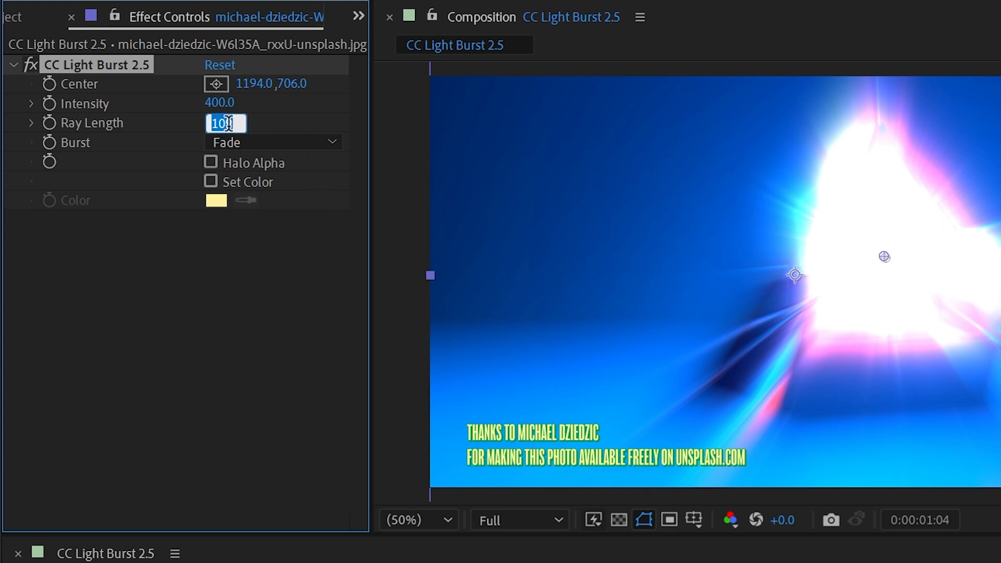
pyautogui.write('20.0')
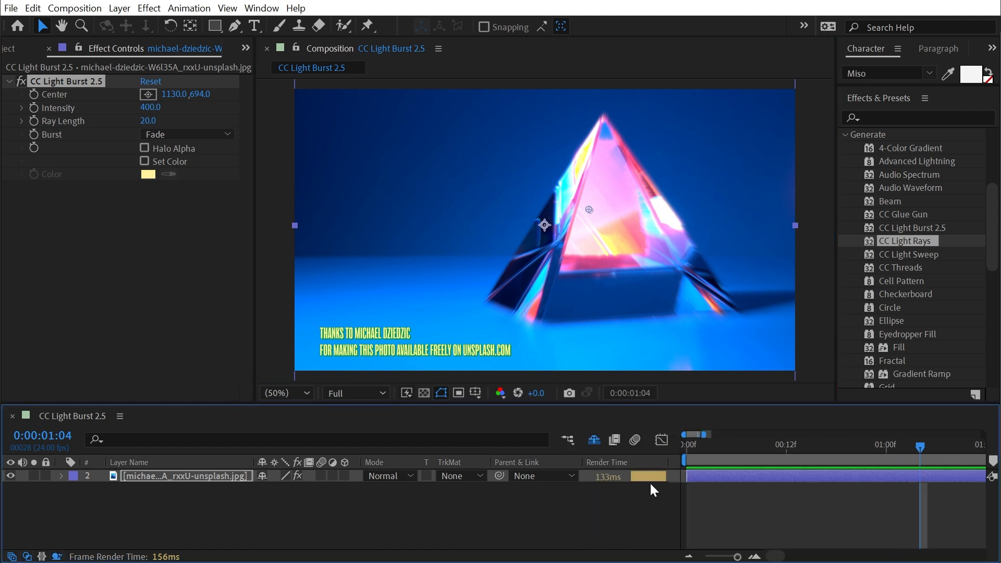
pyautogui.moveTo(738, 454)
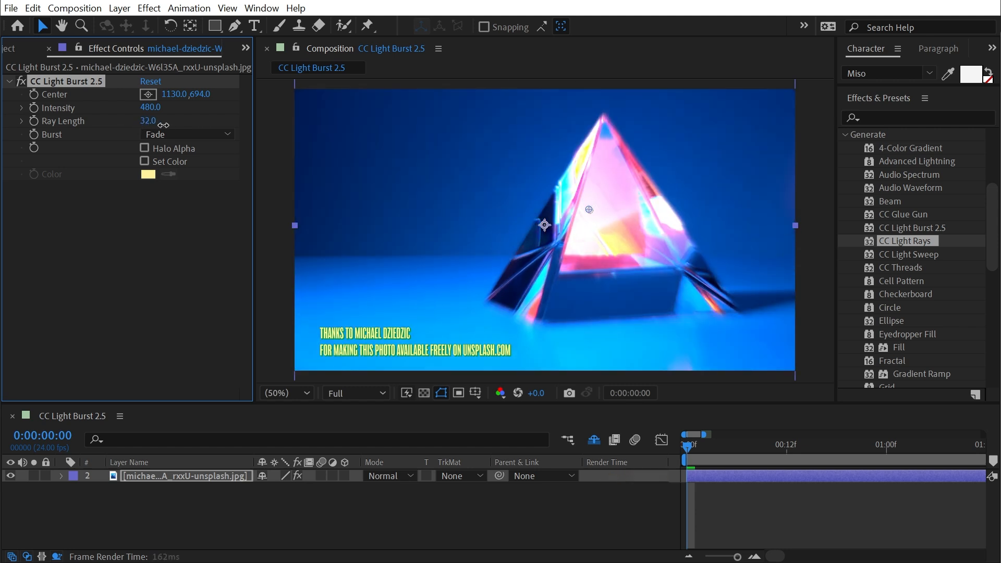
pyautogui.moveTo(150, 120); pyautogui.dragTo(143, 120)
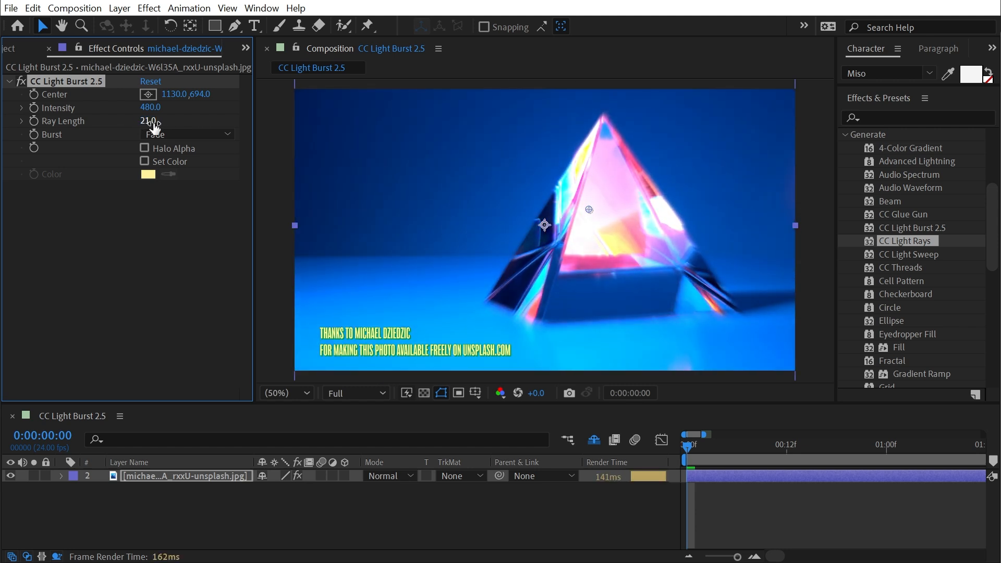
pyautogui.click(150, 81)
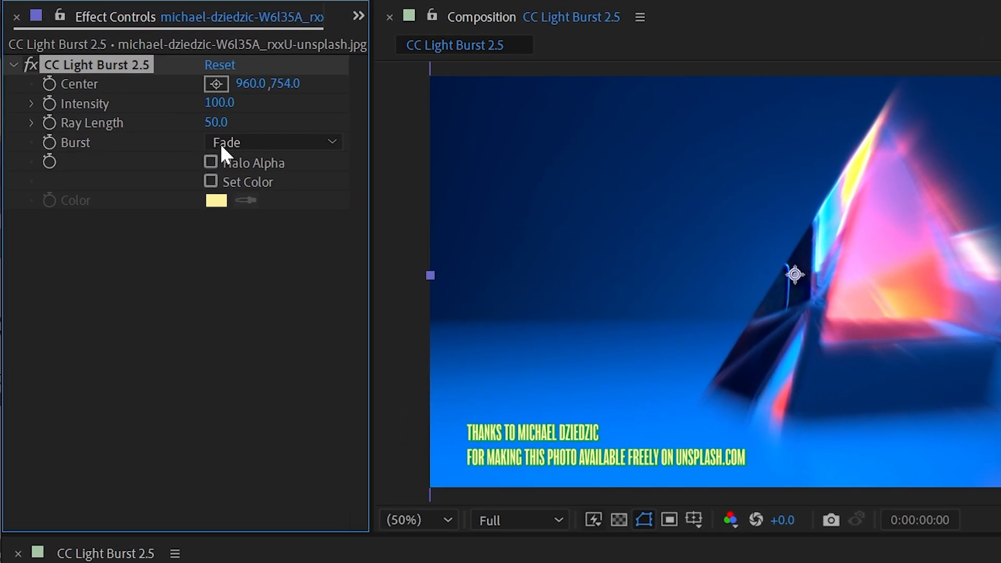
# Step: Zoom the preview on the pyramid and try the Straight burst type
pyautogui.click(272, 141)
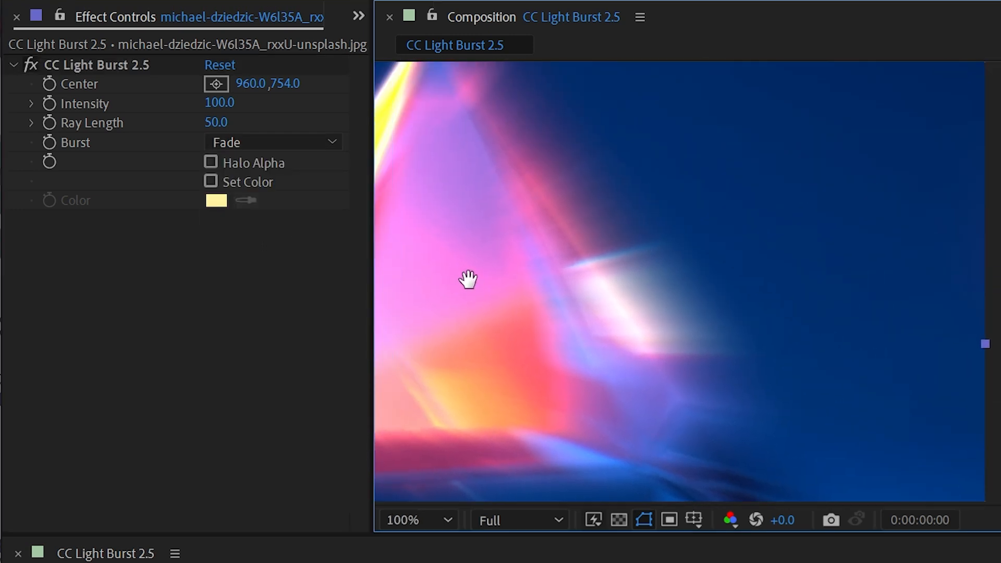
pyautogui.click(446, 519)
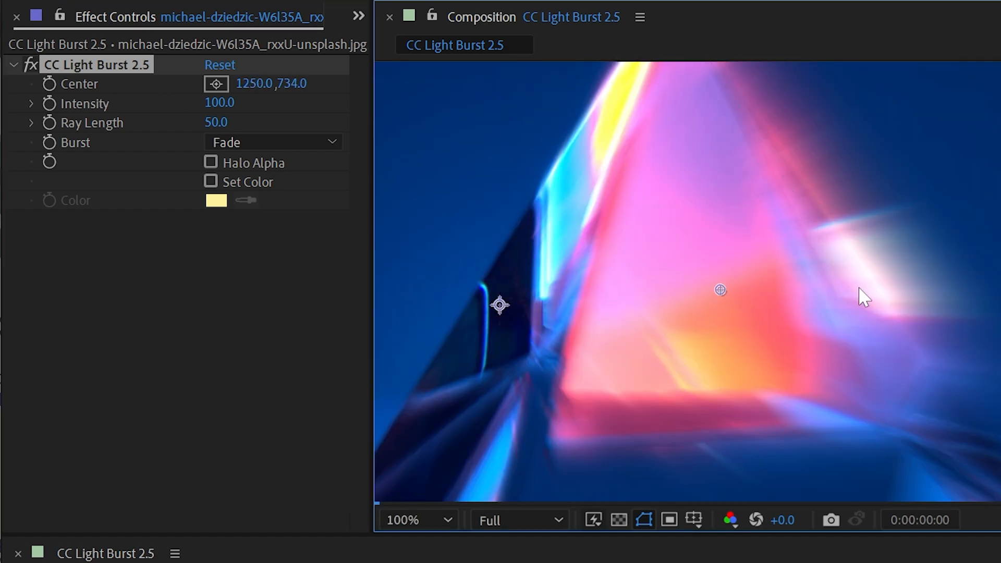
pyautogui.click(415, 520)
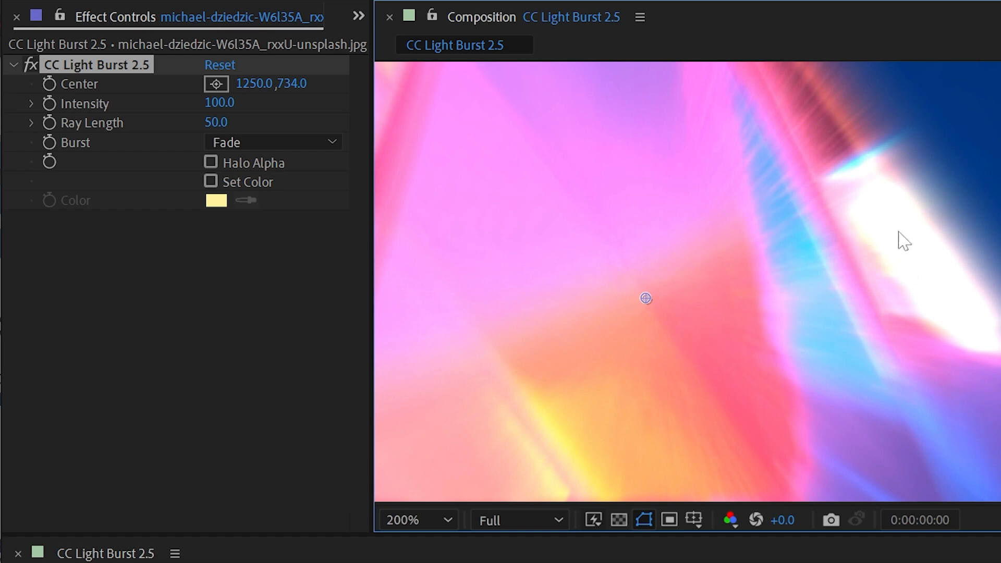
pyautogui.click(271, 142)
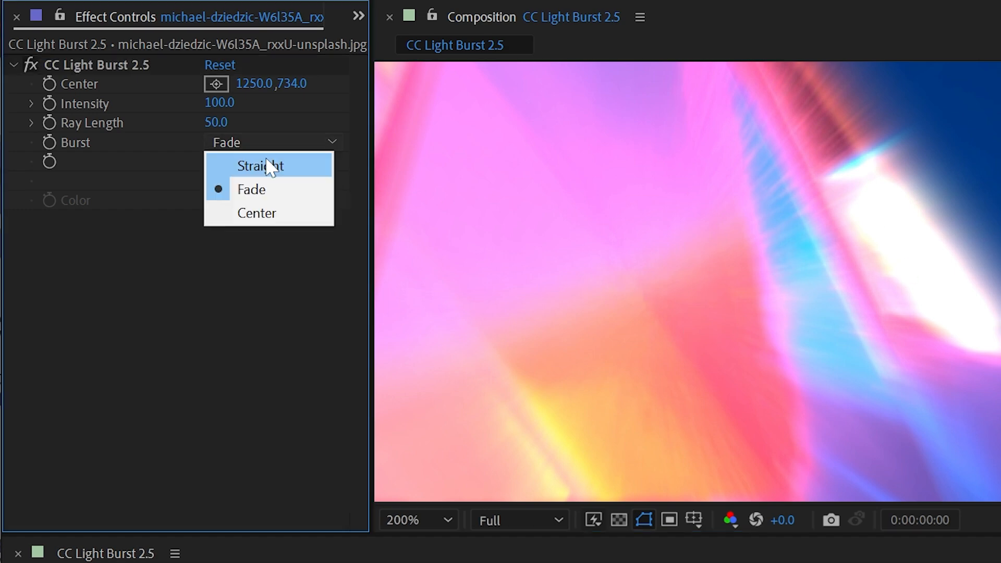
pyautogui.click(257, 165)
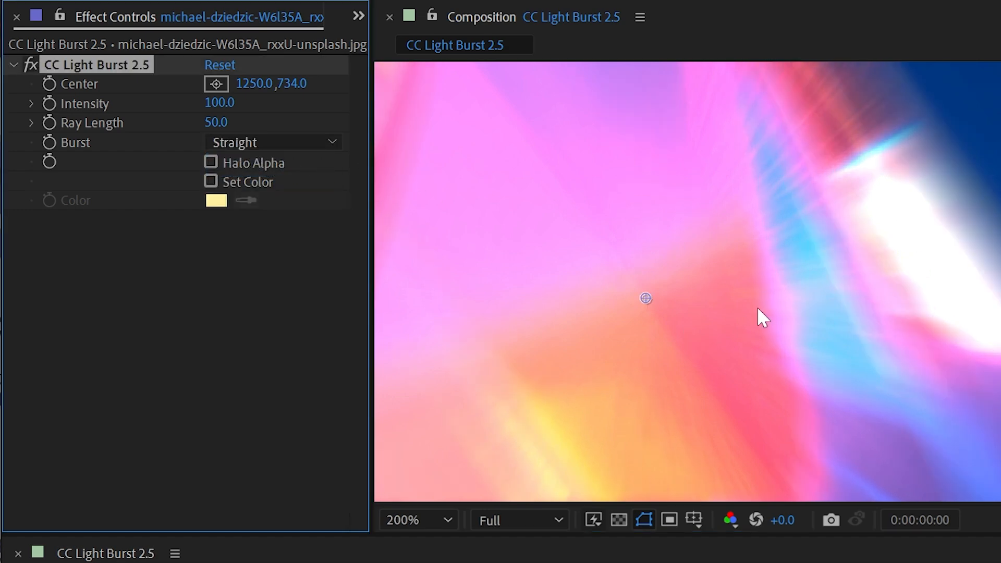
pyautogui.moveTo(898, 216)
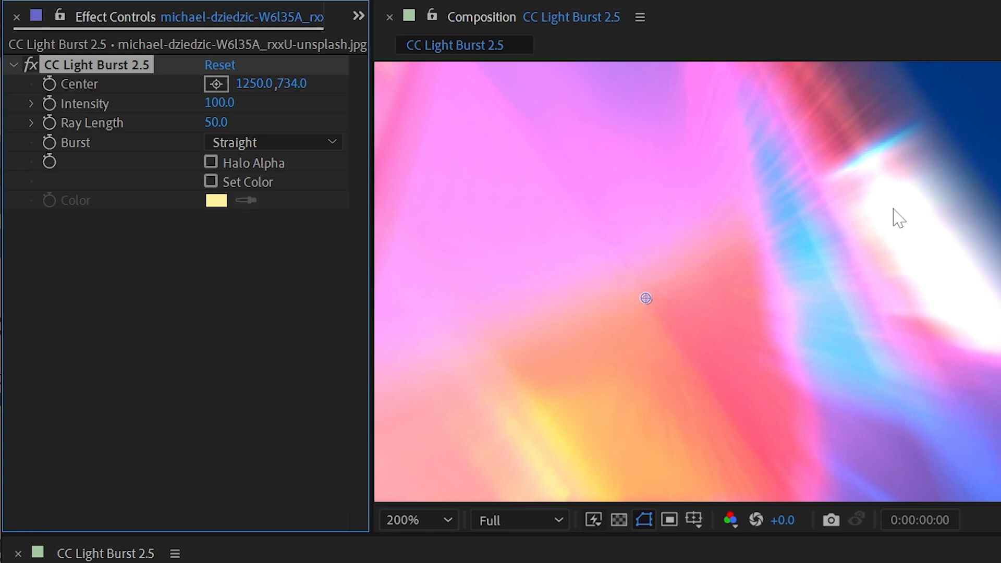
pyautogui.click(414, 520)
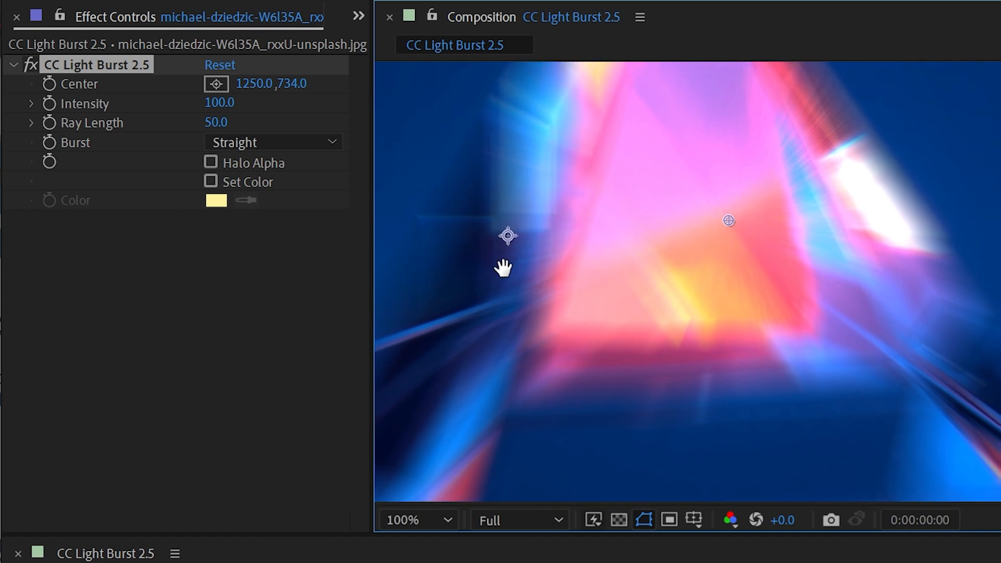
# Step: Compare Fade, Straight and Center burst types, lengthen the rays beyond 50 and leave Burst on Fade
pyautogui.click(271, 141)
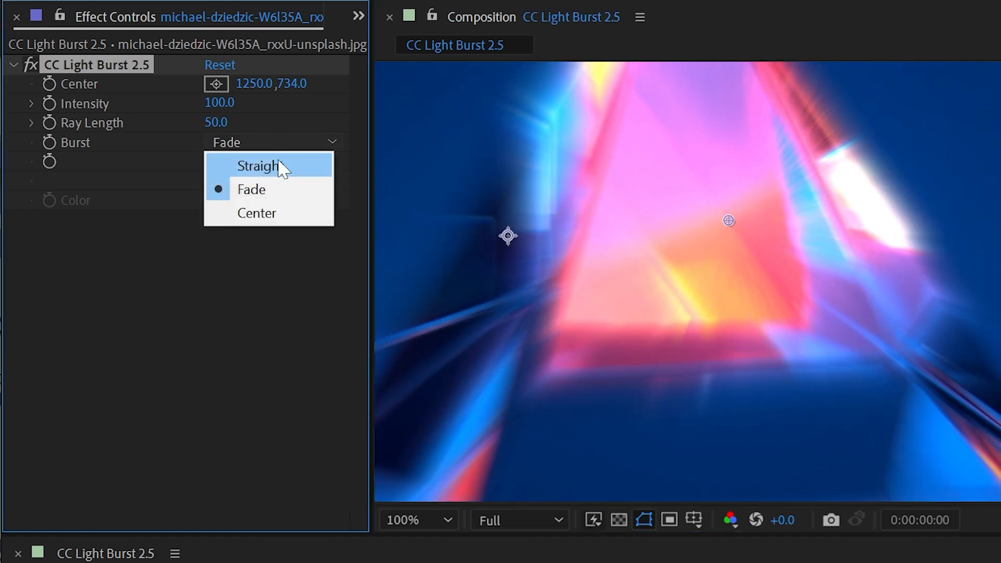
pyautogui.click(259, 165)
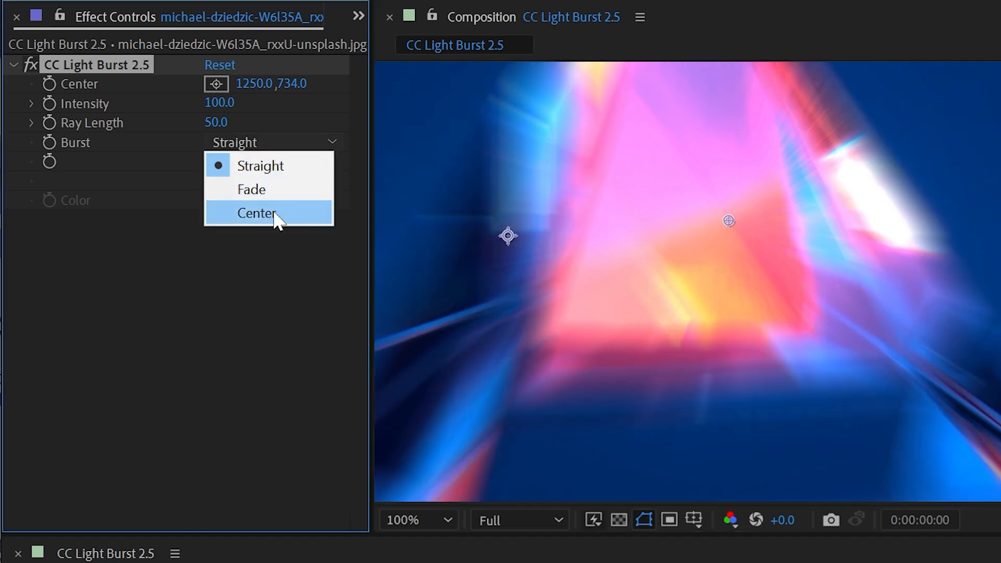
pyautogui.click(257, 213)
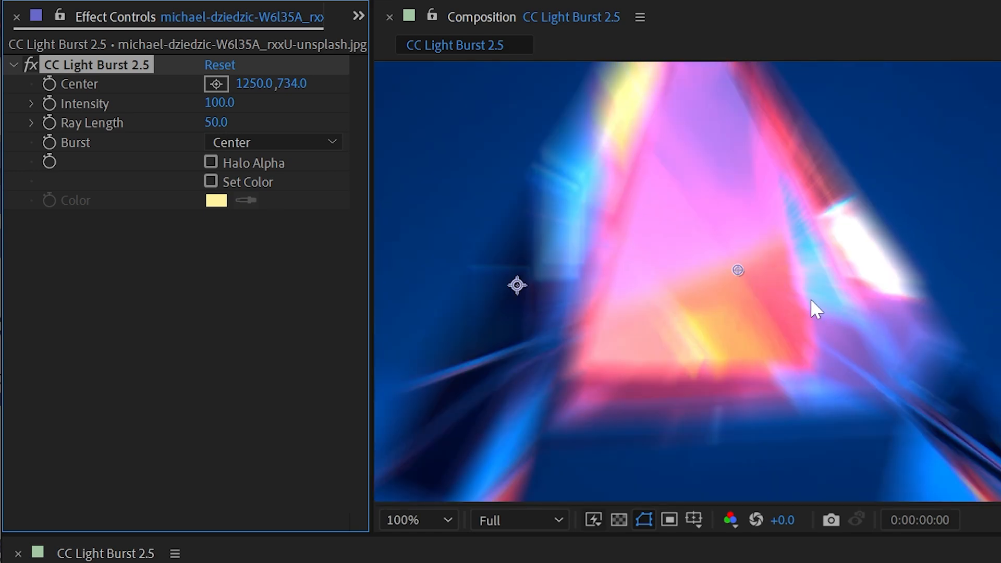
pyautogui.moveTo(739, 390)
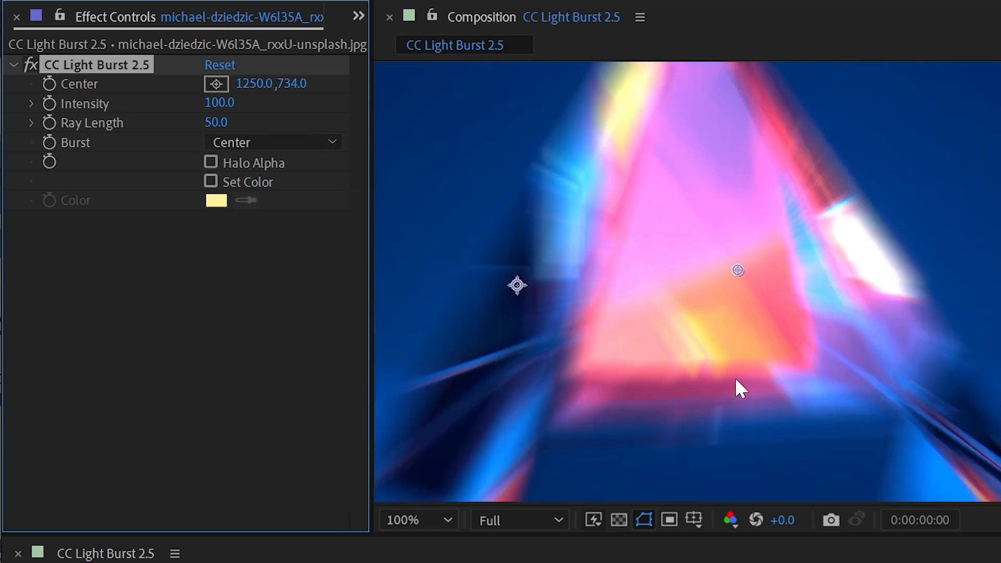
pyautogui.moveTo(762, 307)
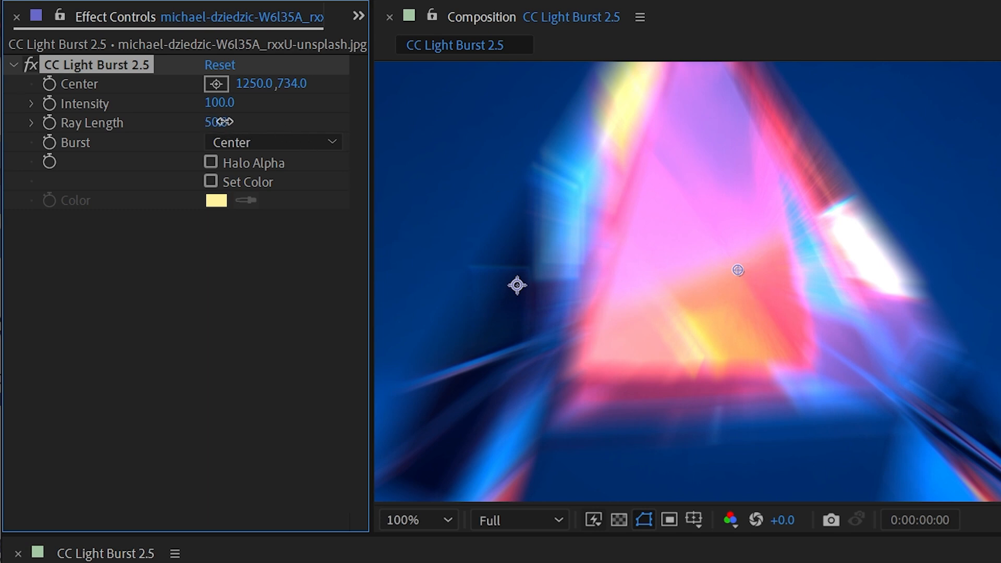
pyautogui.moveTo(219, 122); pyautogui.dragTo(281, 122)
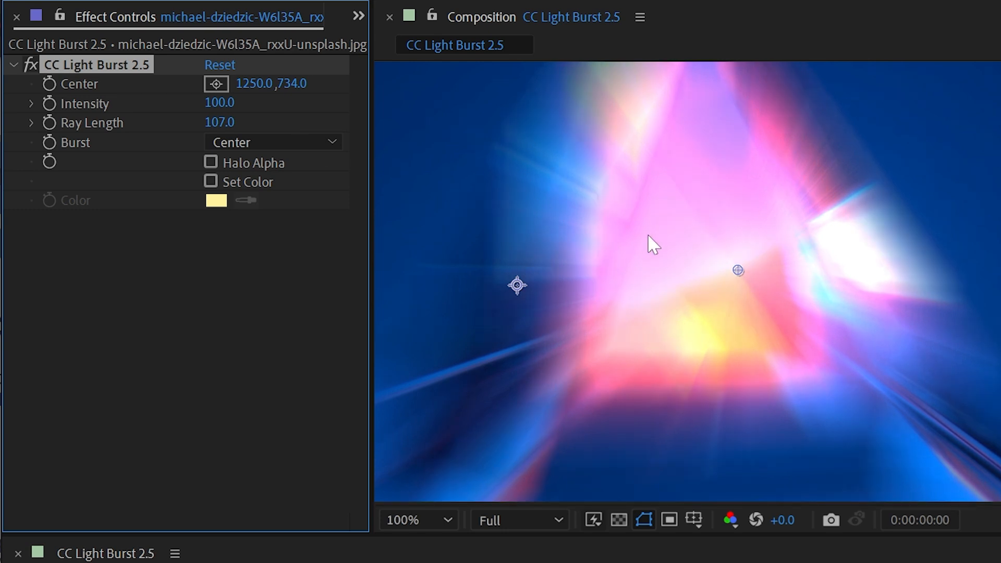
pyautogui.click(271, 142)
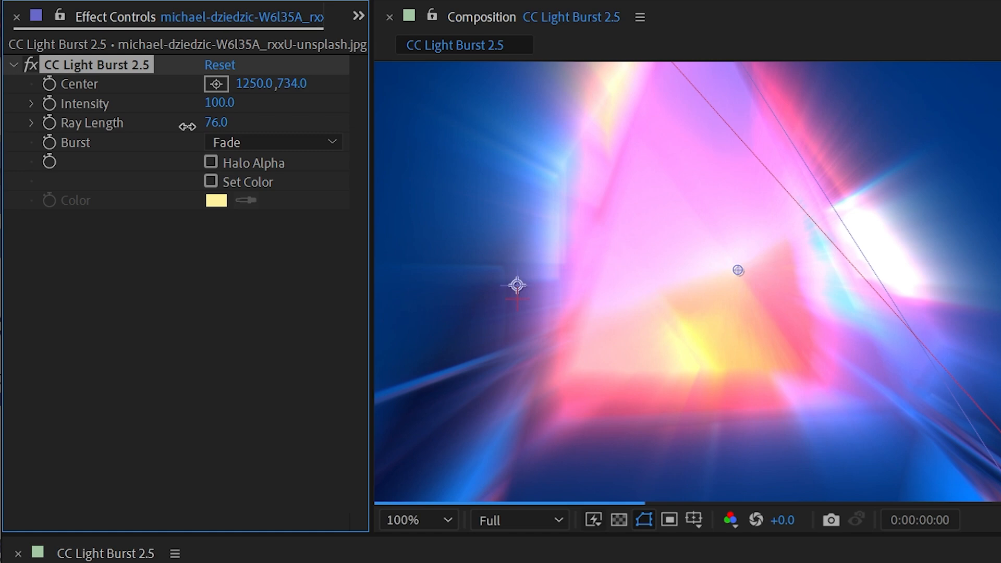
pyautogui.moveTo(216, 122); pyautogui.dragTo(226, 122)
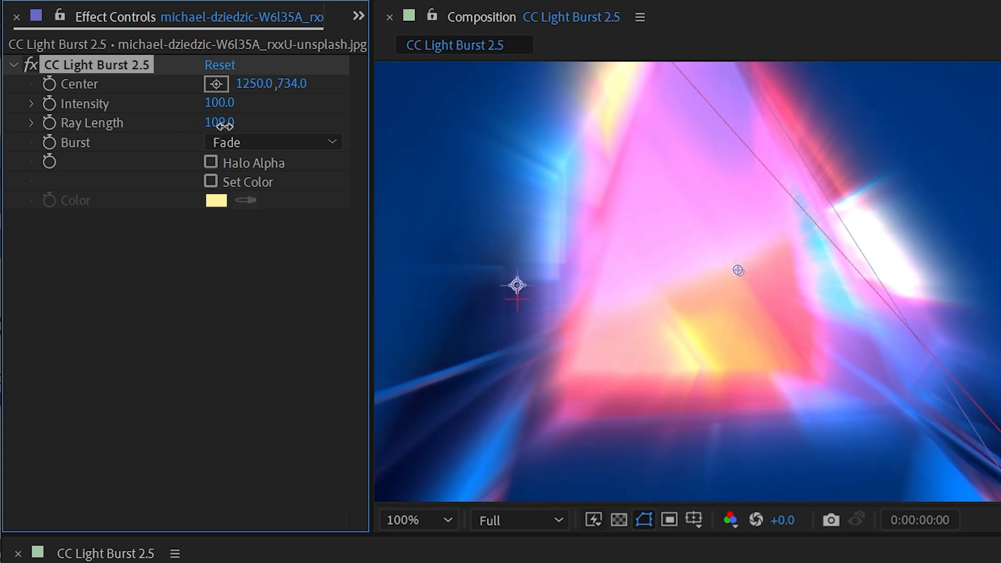
pyautogui.moveTo(219, 122); pyautogui.dragTo(225, 122)
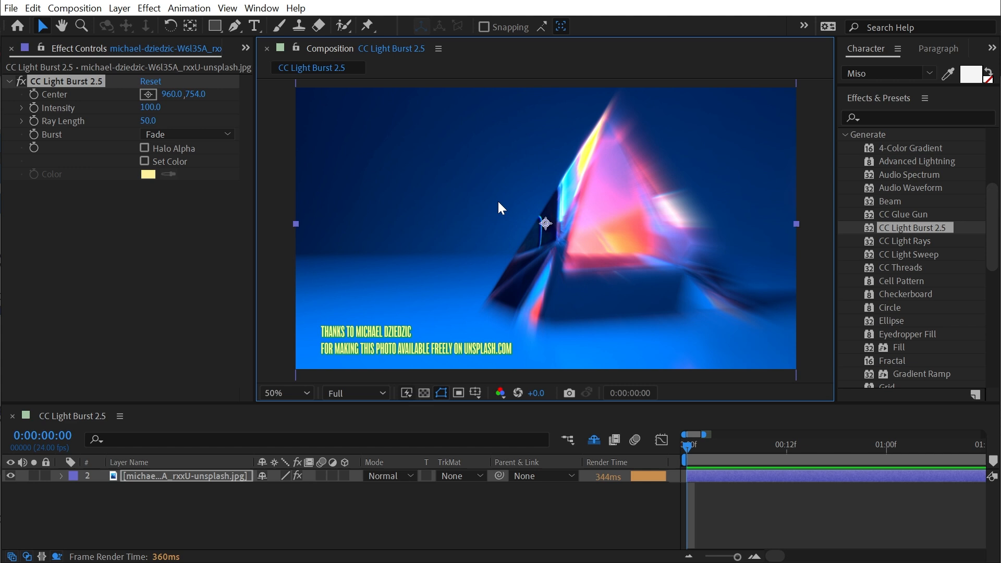
pyautogui.moveTo(69, 125)
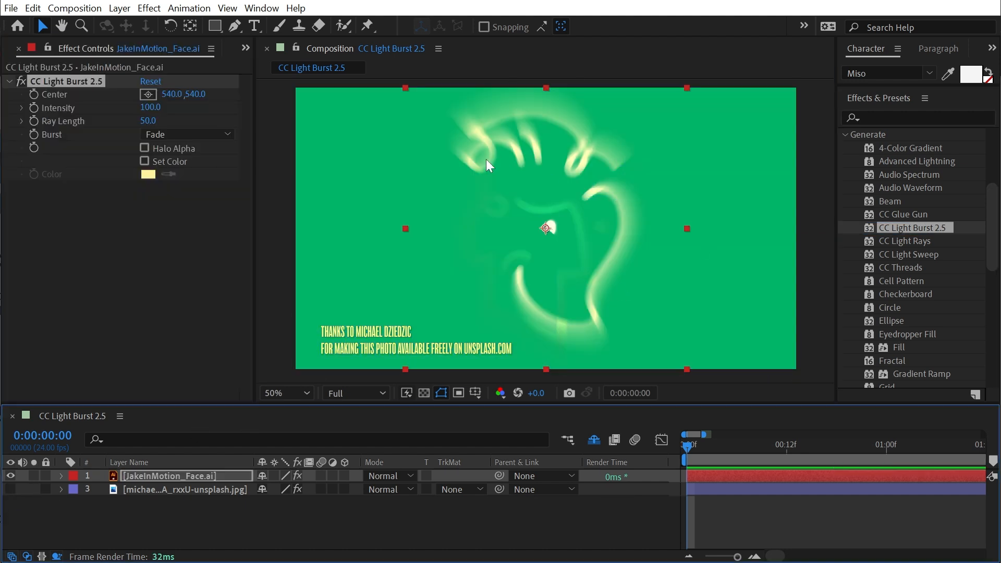
# Step: Enable Halo Alpha on the logo layer's CC Light Burst 2.5
pyautogui.click(145, 148)
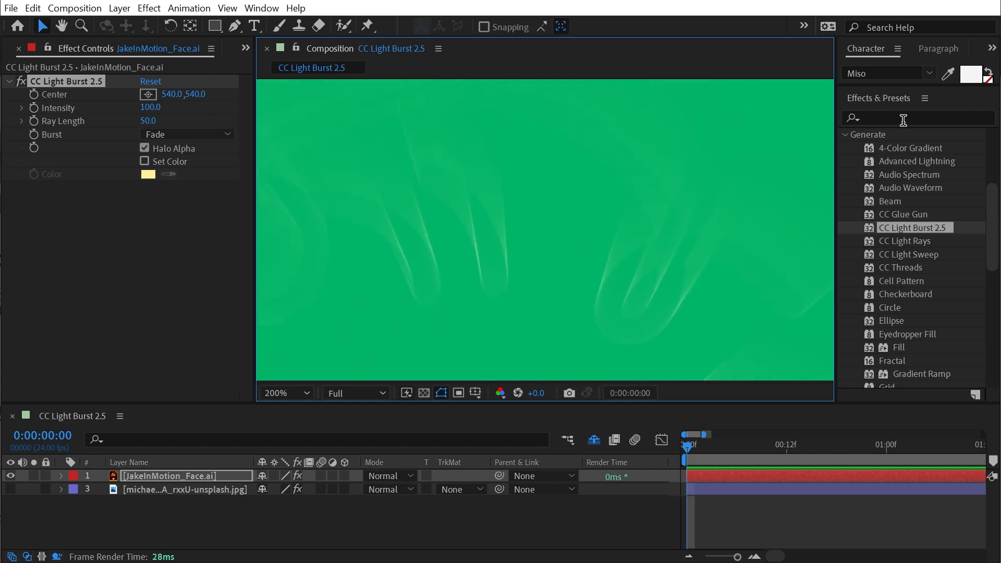
# Step: Search 'cc comp' in Effects & Presets and apply CC Composite to the logo
pyautogui.write('cc compl')
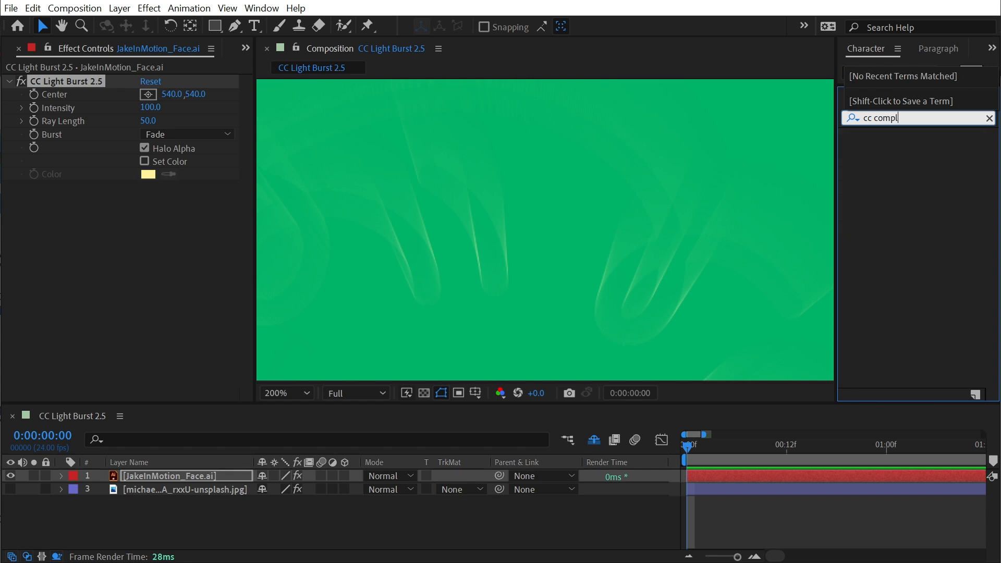
pyautogui.doubleClick(905, 147)
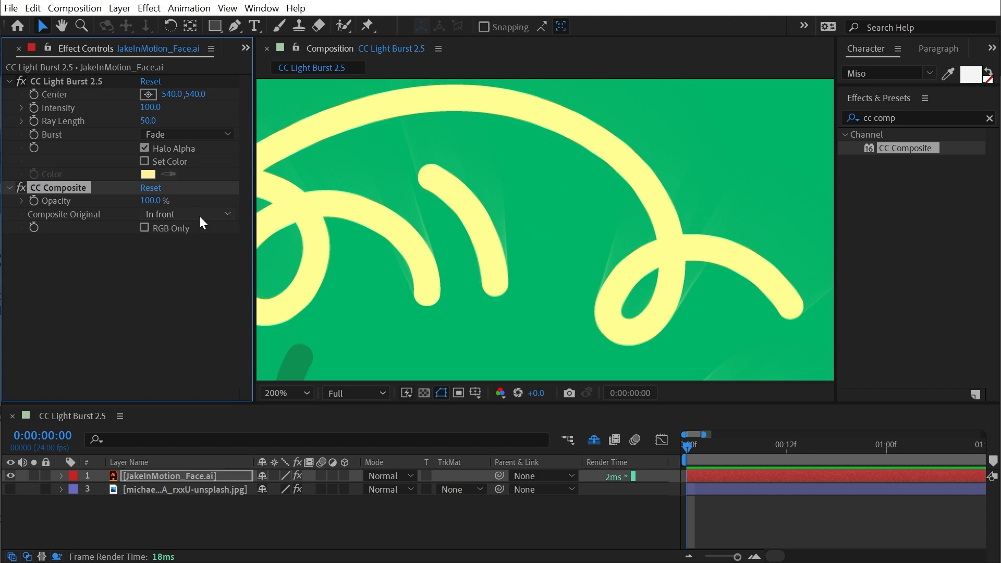
# Step: Switch Composite Original to Behind, then back to In Front so the yellow strokes sit over the halo
pyautogui.click(187, 213)
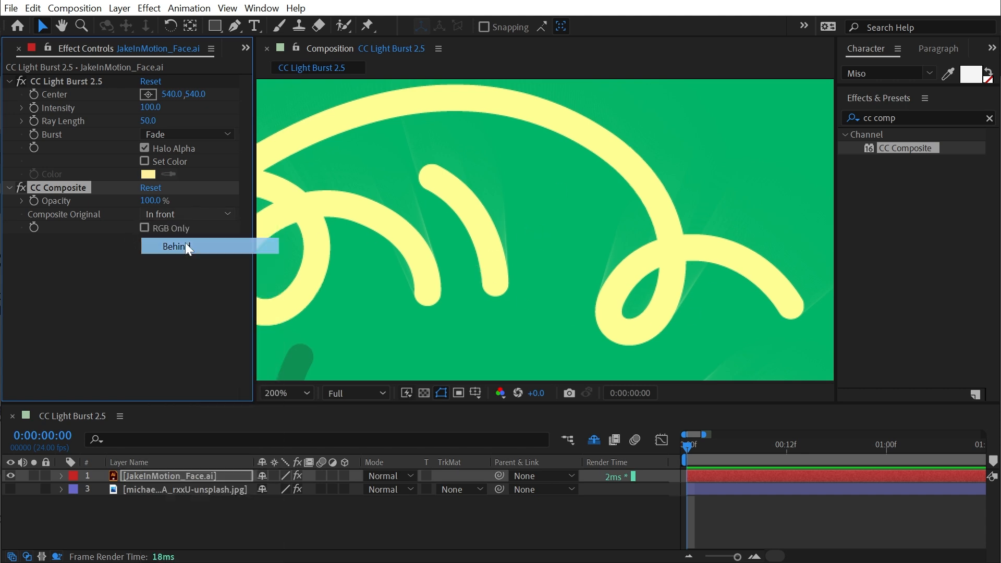
pyautogui.click(172, 247)
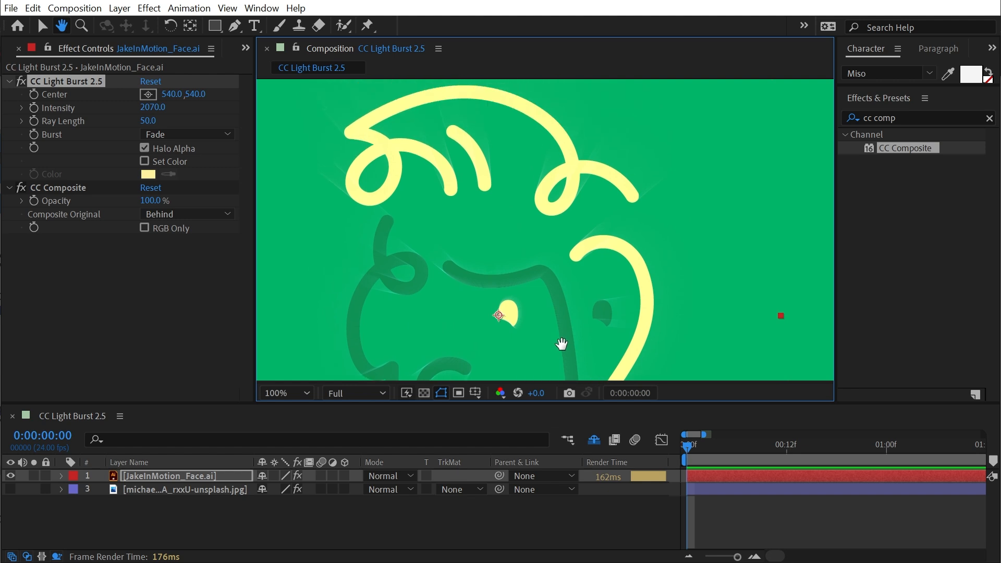
pyautogui.click(187, 214)
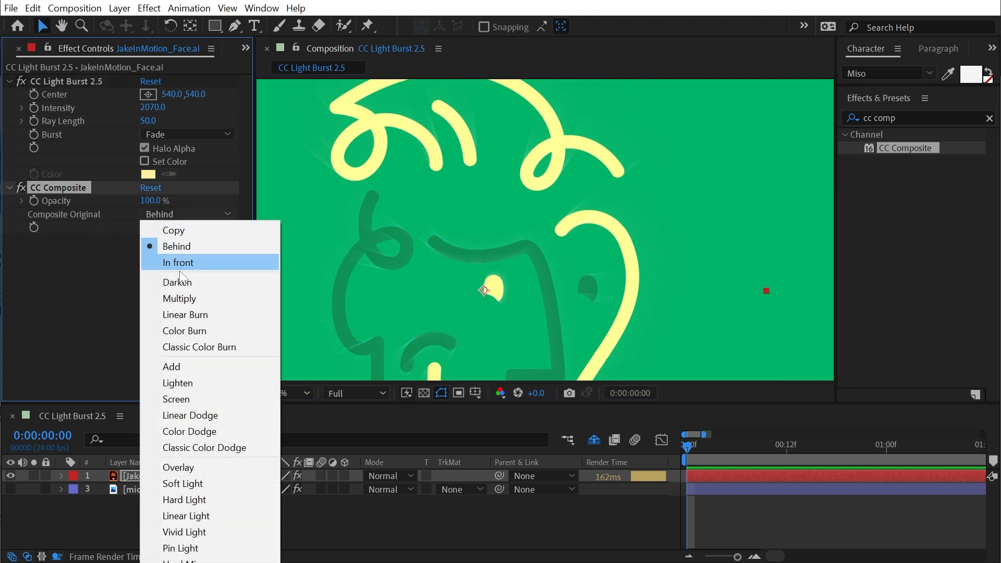
pyautogui.click(171, 366)
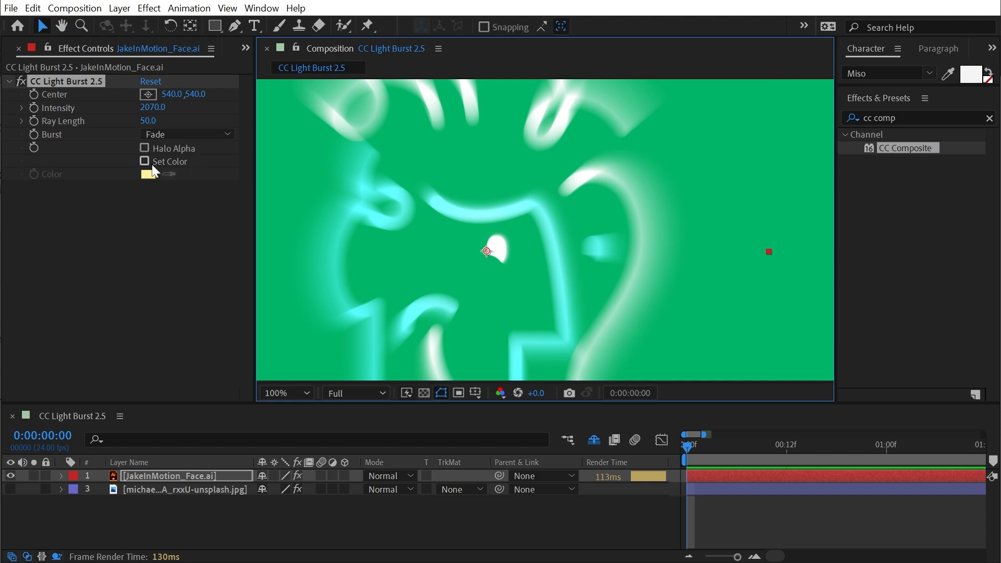
# Step: Enable Set Color on the logo's burst and confirm a magenta ray colour
pyautogui.click(144, 161)
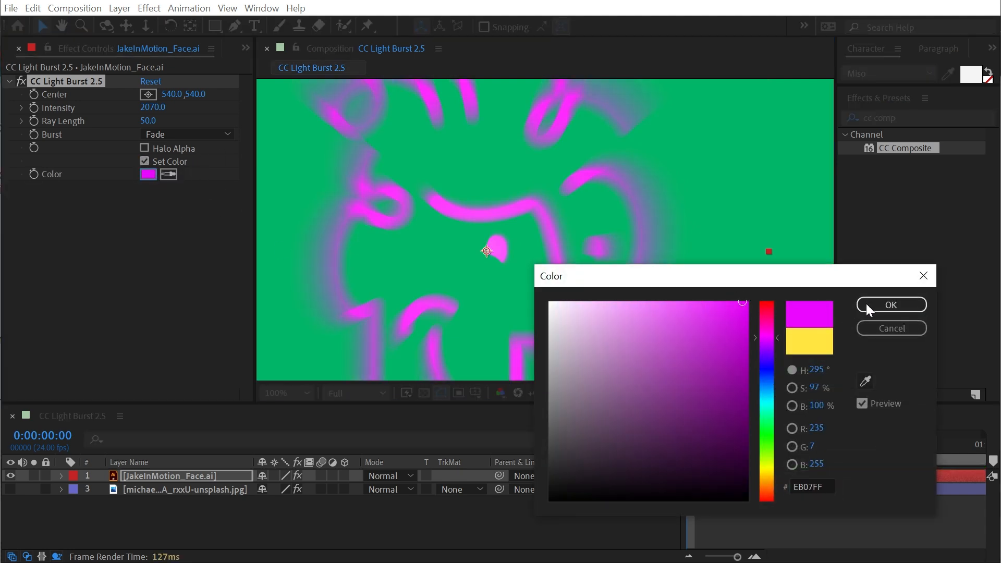
pyautogui.click(890, 304)
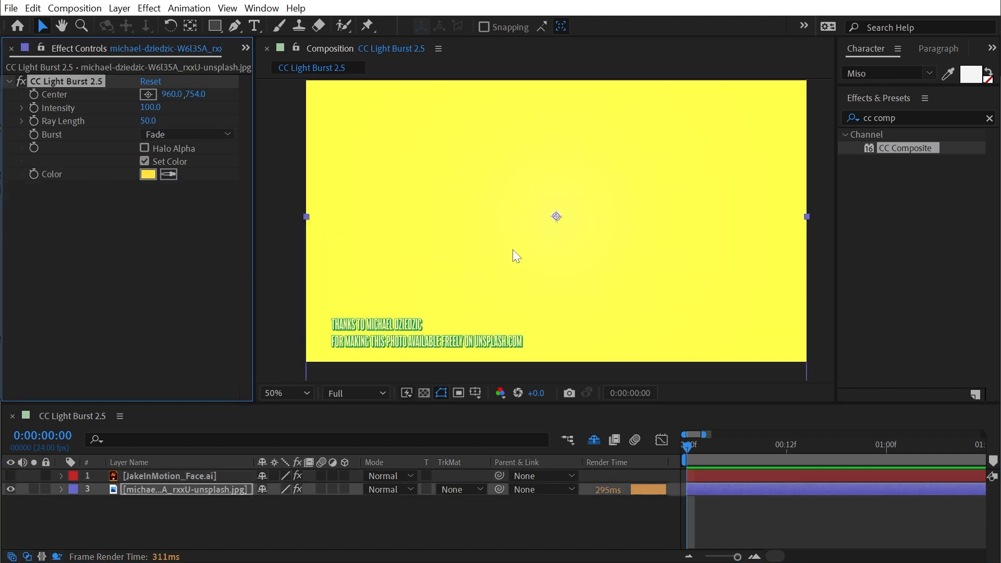
# Step: Check the photo burst's colour swatch and keep its existing yellow
pyautogui.click(148, 174)
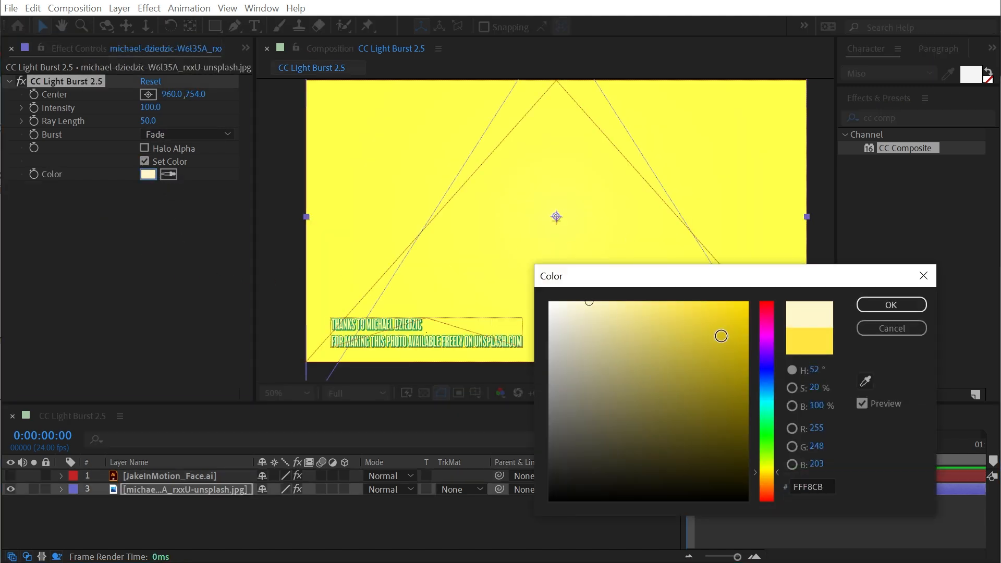
pyautogui.click(890, 304)
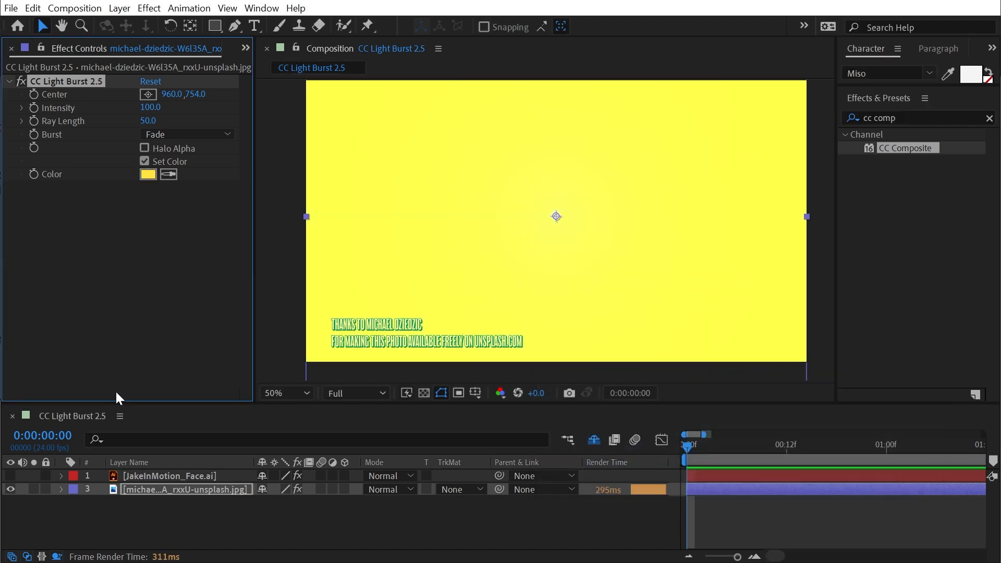